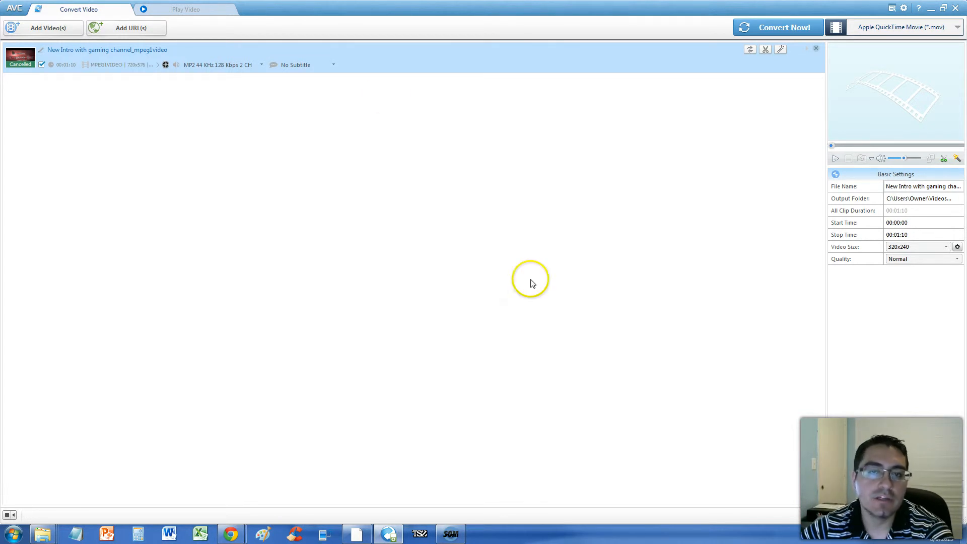
mouse_move(454, 149)
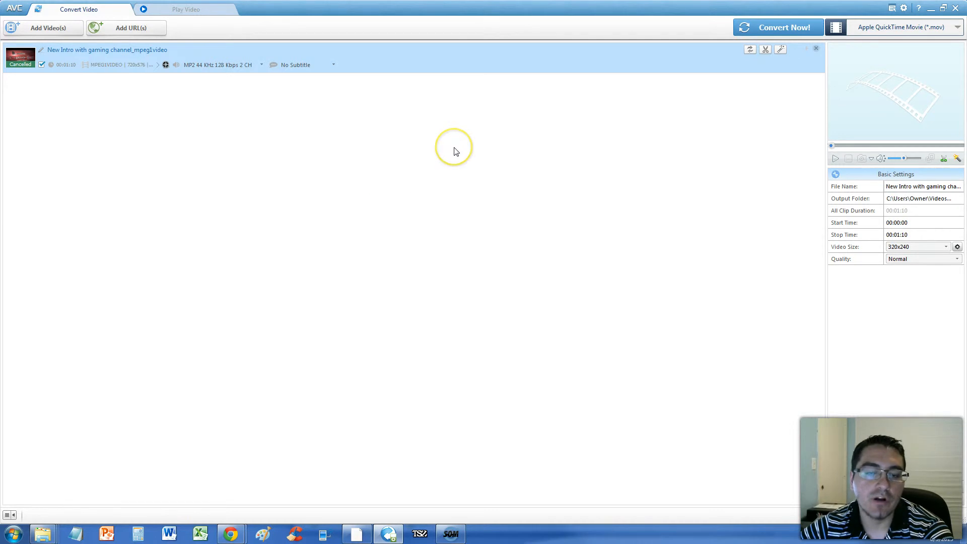
mouse_move(412, 230)
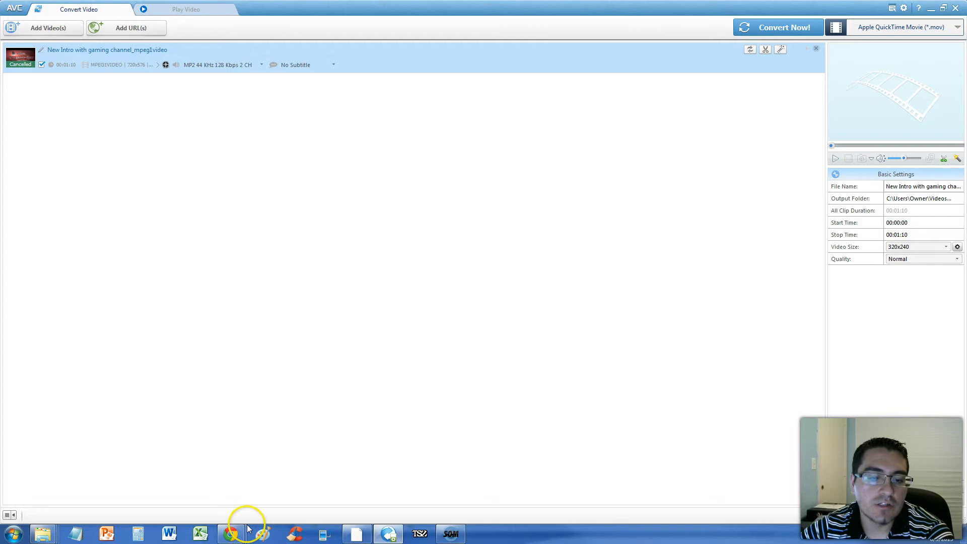
Look up Any Video Converter Free Version in the web browser.
left_click(230, 534)
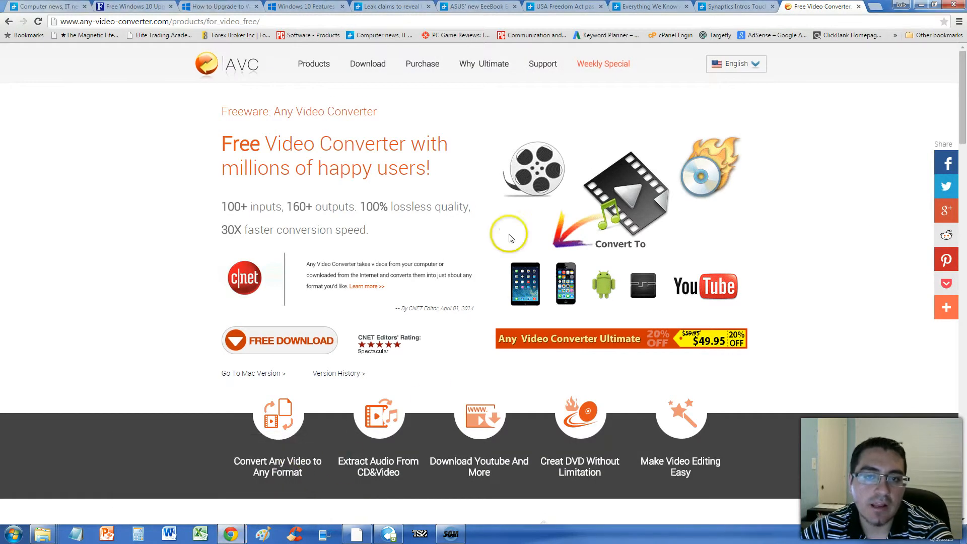
mouse_move(27, 10)
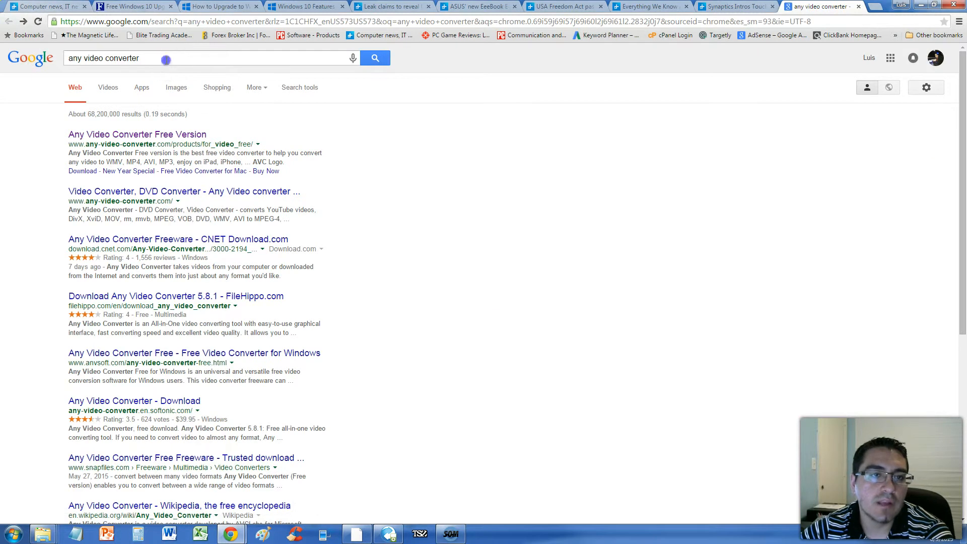
left_click(165, 59)
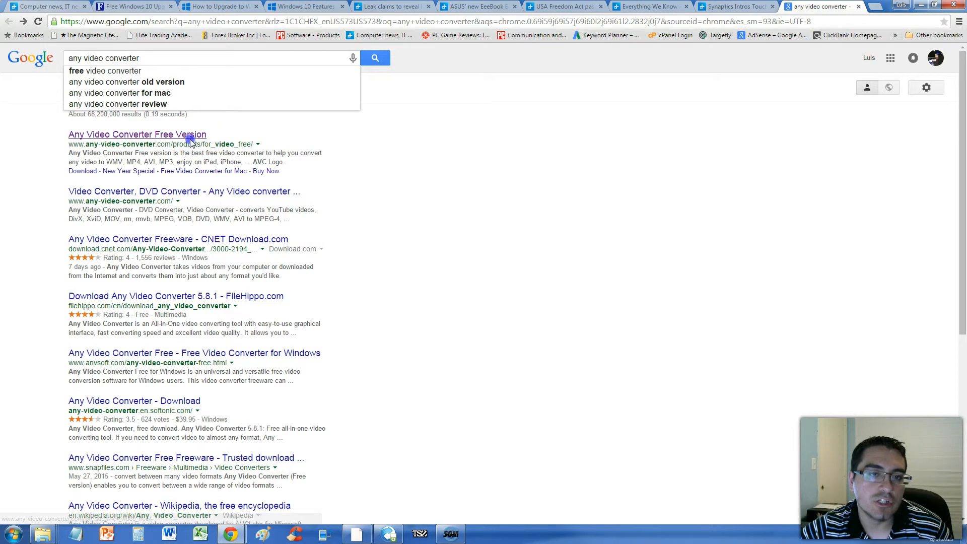
left_click(137, 135)
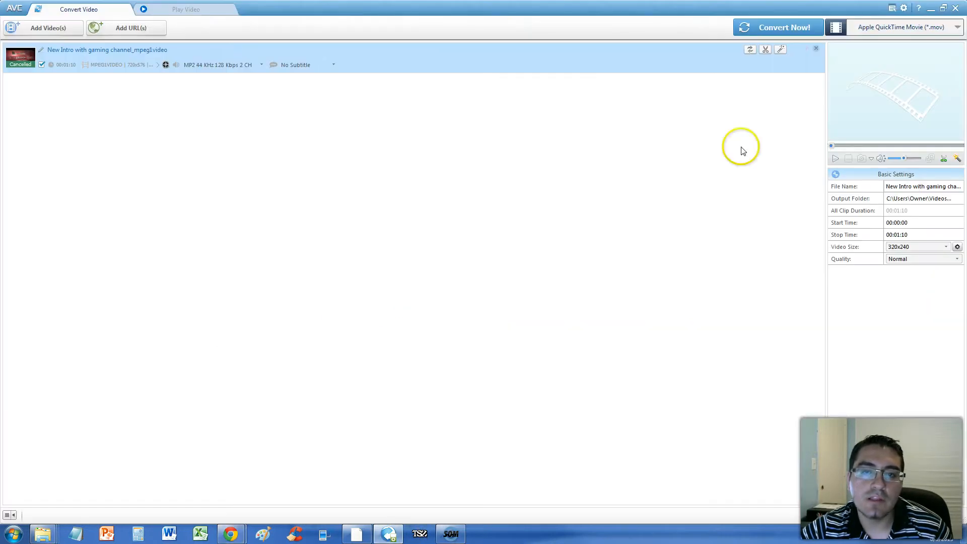
mouse_move(641, 242)
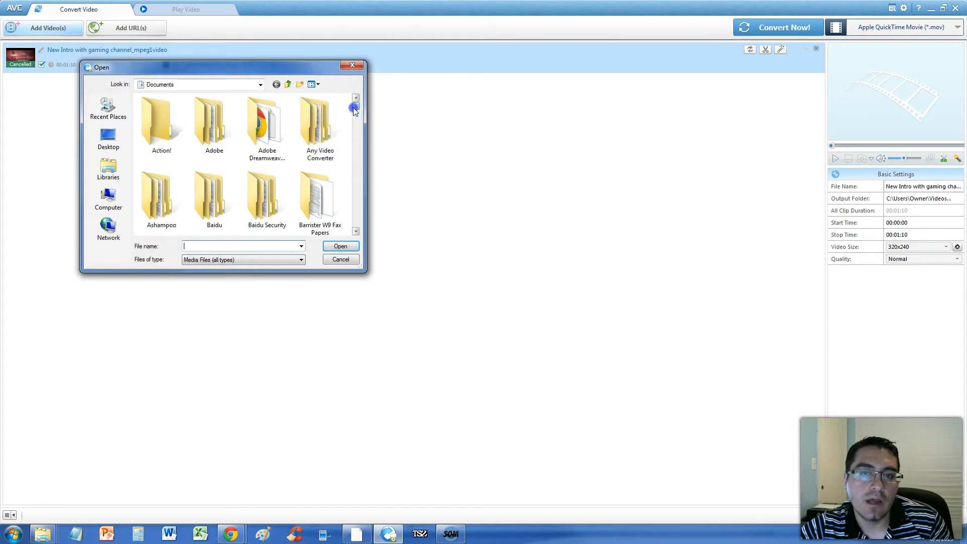
Choose Apple QuickTime Movie (*.mov) as the output profile for the queued video.
left_click(341, 259)
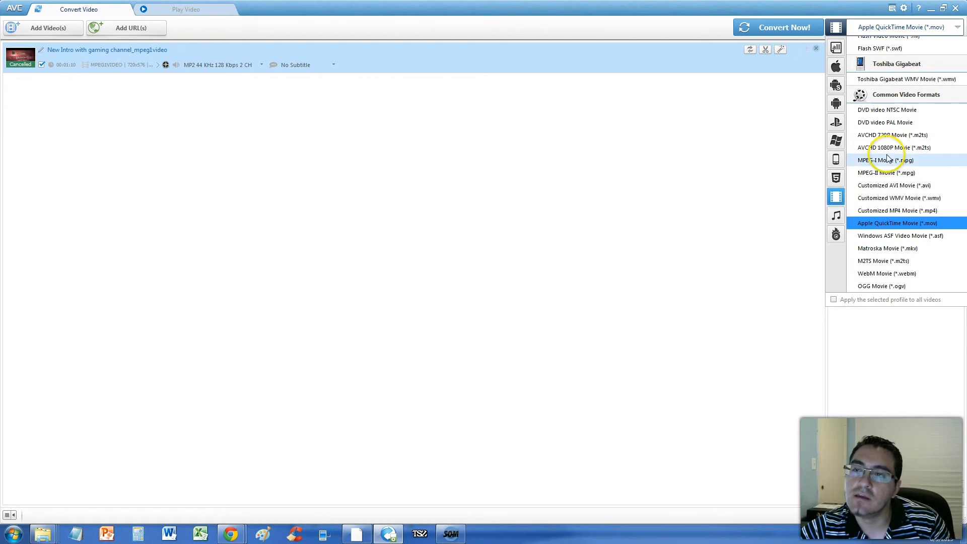
mouse_move(900, 225)
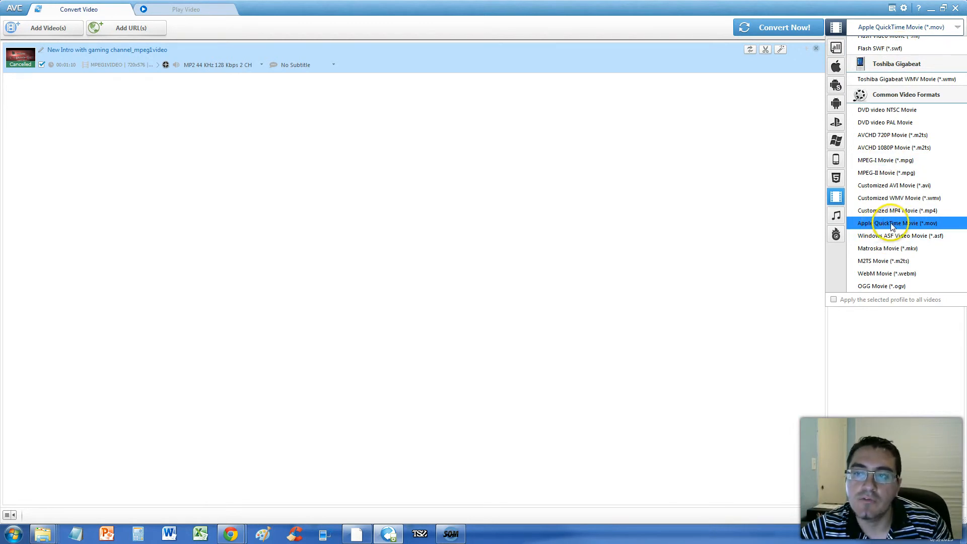
left_click(894, 222)
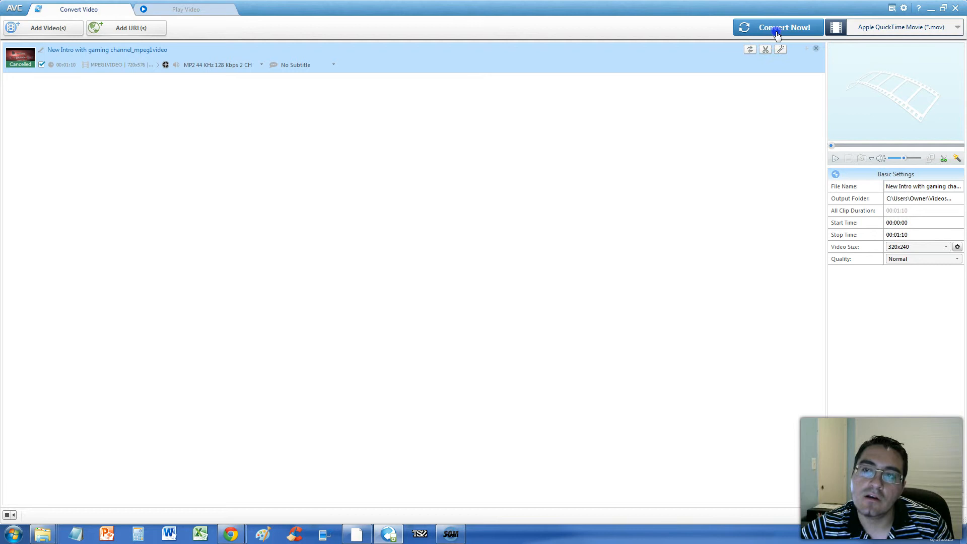
Convert the queued intro video to MOV and dismiss the Ultimate Version upgrade popup.
left_click(776, 26)
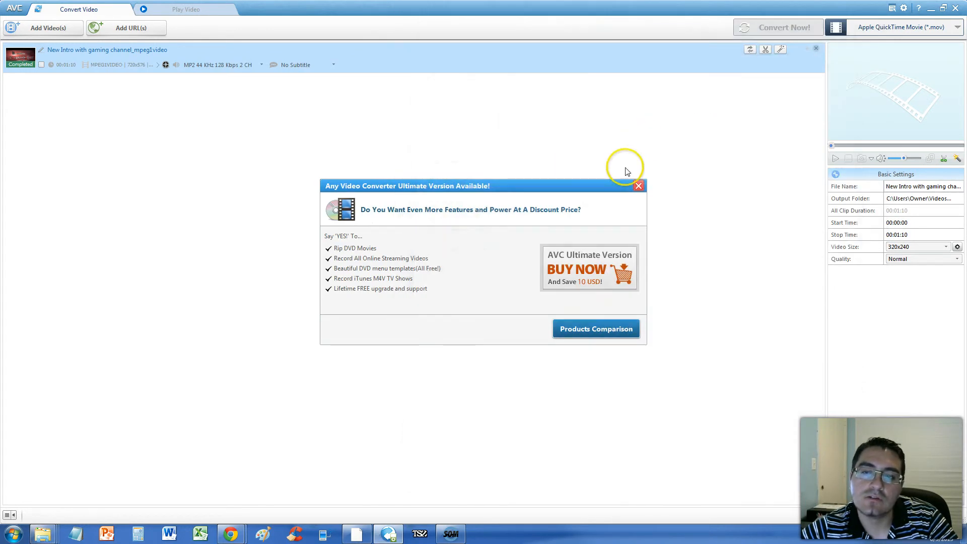
left_click(639, 186)
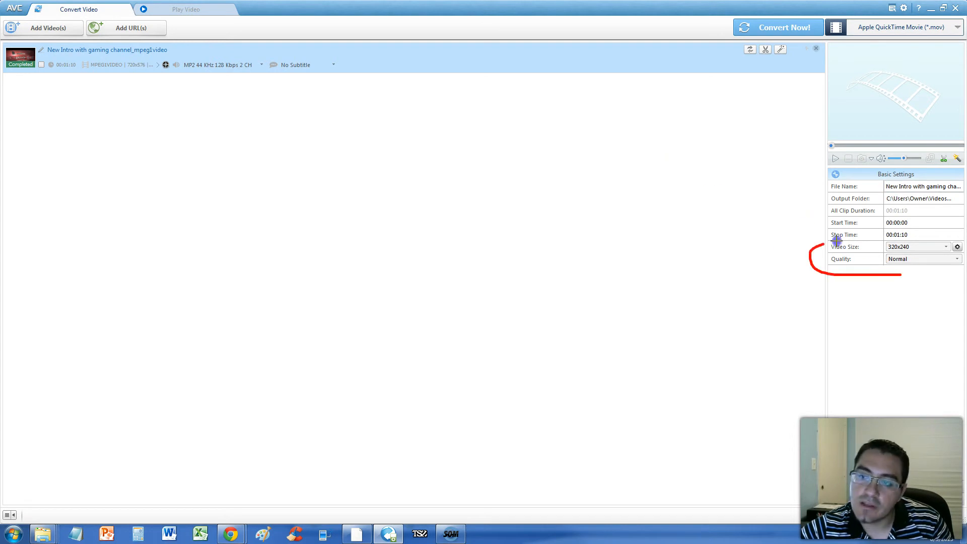
Choose 1920x1080 as the output video size in Basic Settings.
left_click(945, 246)
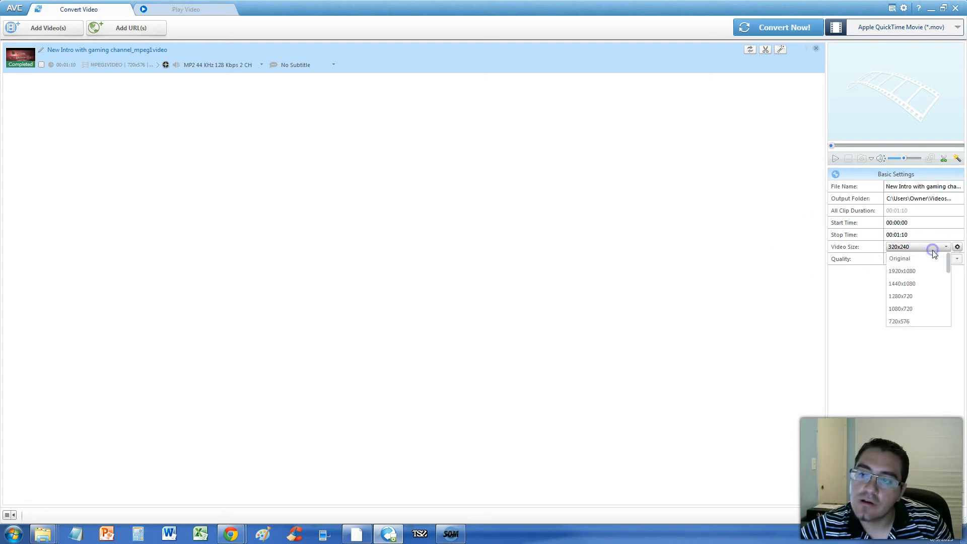
left_click(901, 271)
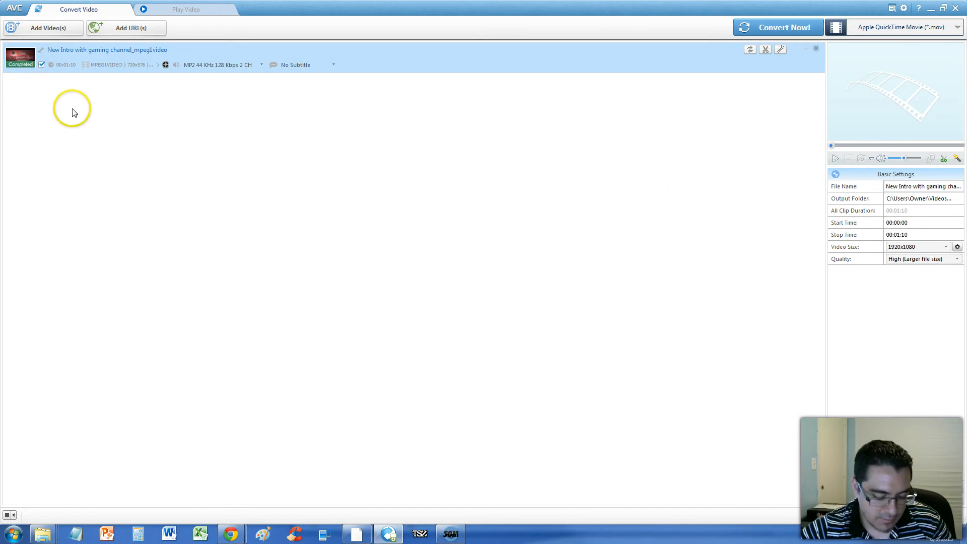
mouse_move(417, 125)
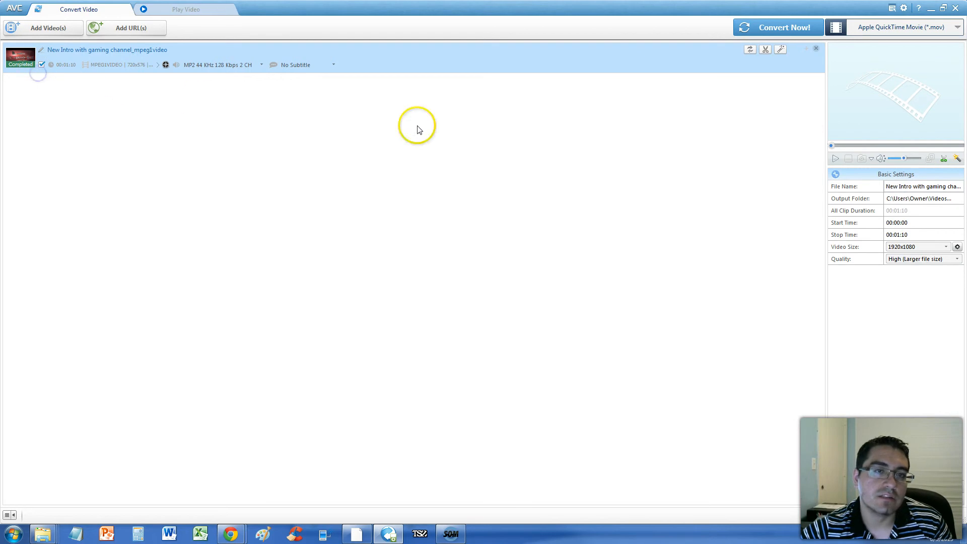
Re-convert the intro video at 1920x1080 and switch to the output folder.
left_click(775, 26)
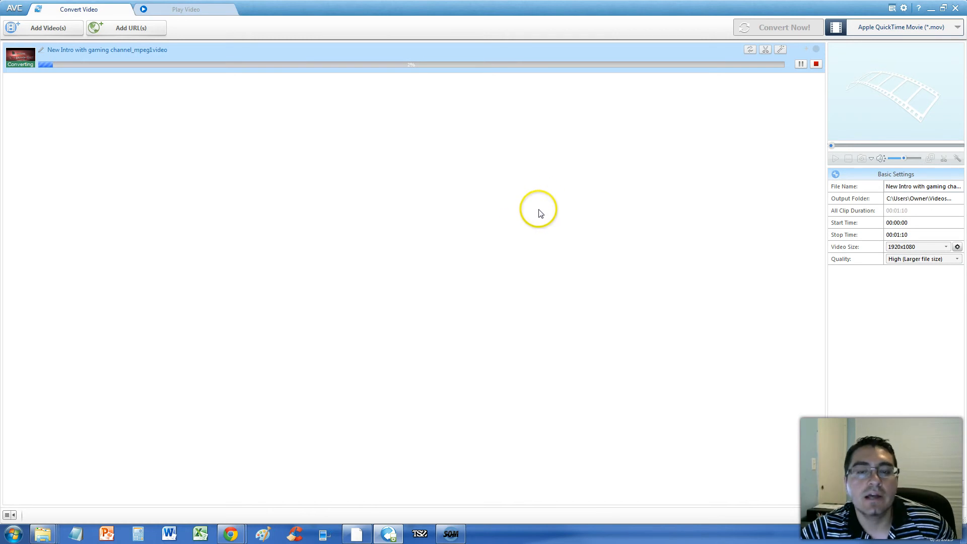
left_click(451, 534)
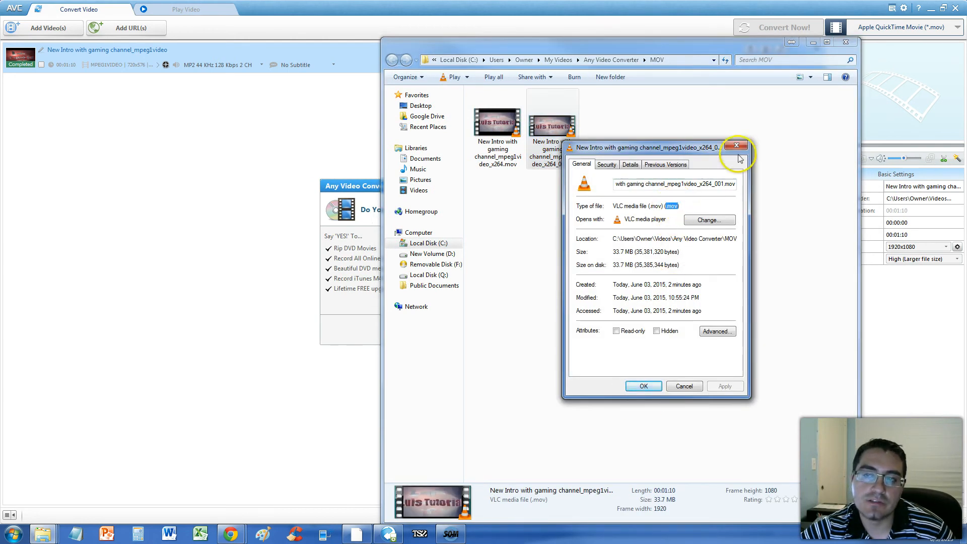
Close Properties, then inspect and play the new _001.mov file showing 1920x1080.
left_click(736, 146)
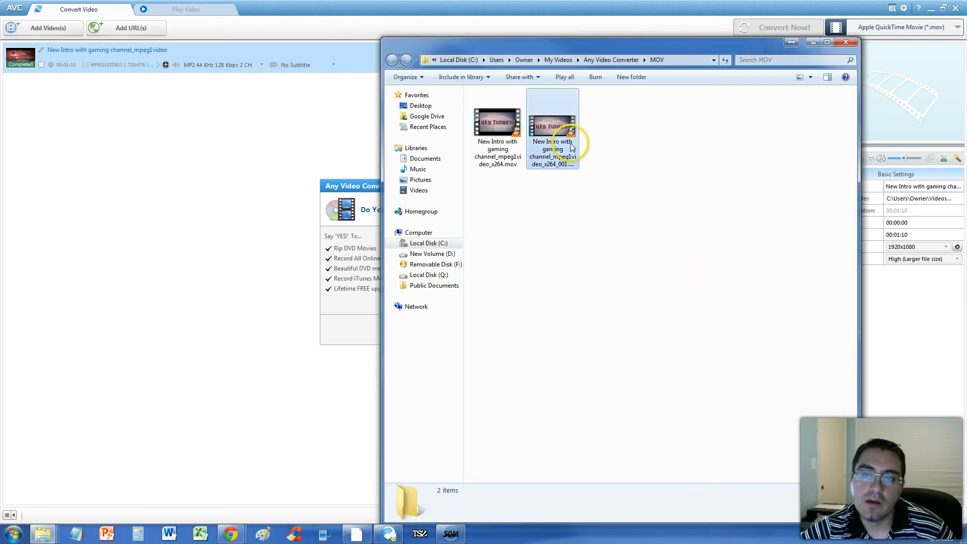
left_click(552, 121)
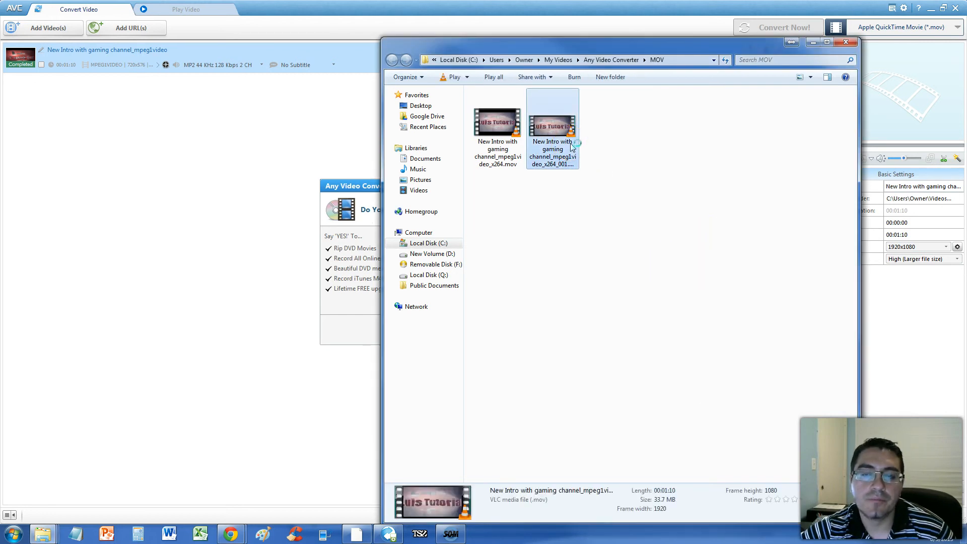
double_click(552, 121)
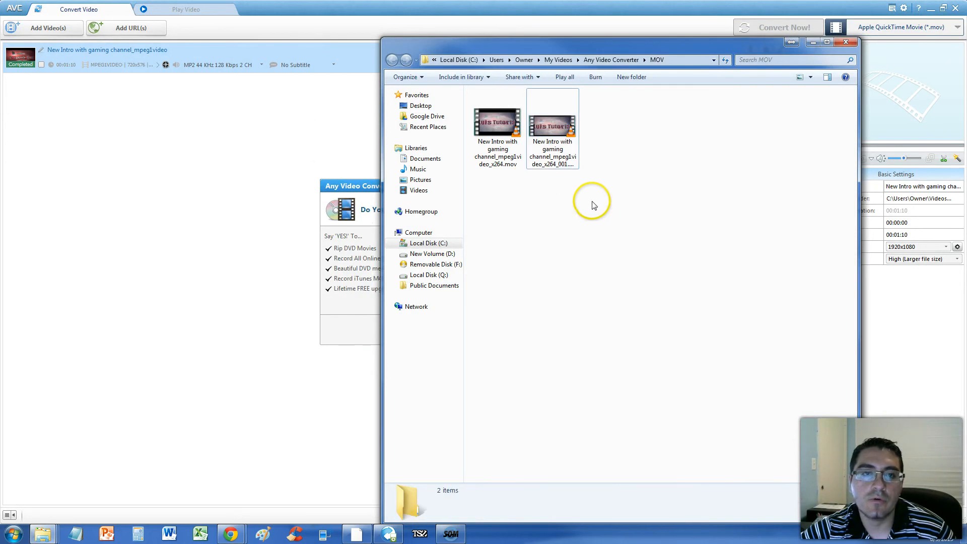
mouse_move(630, 157)
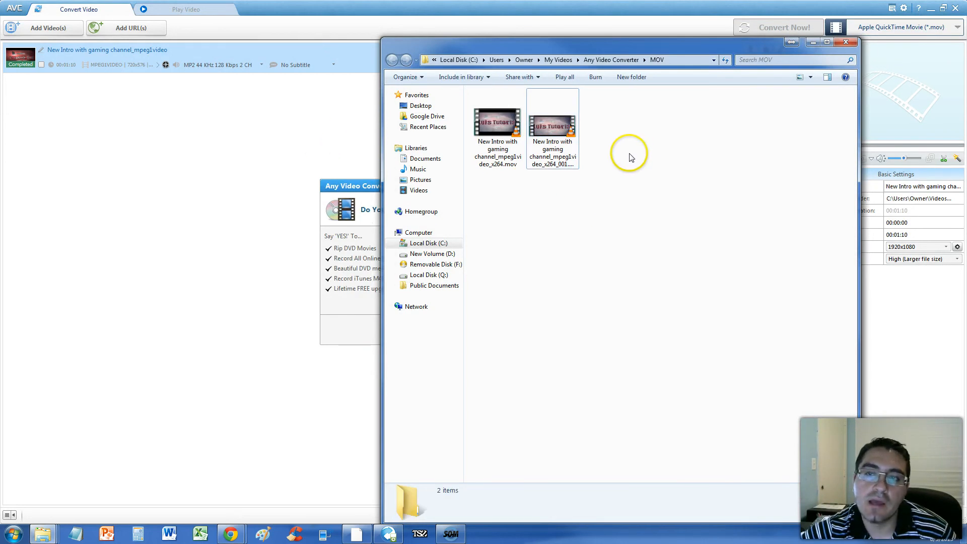